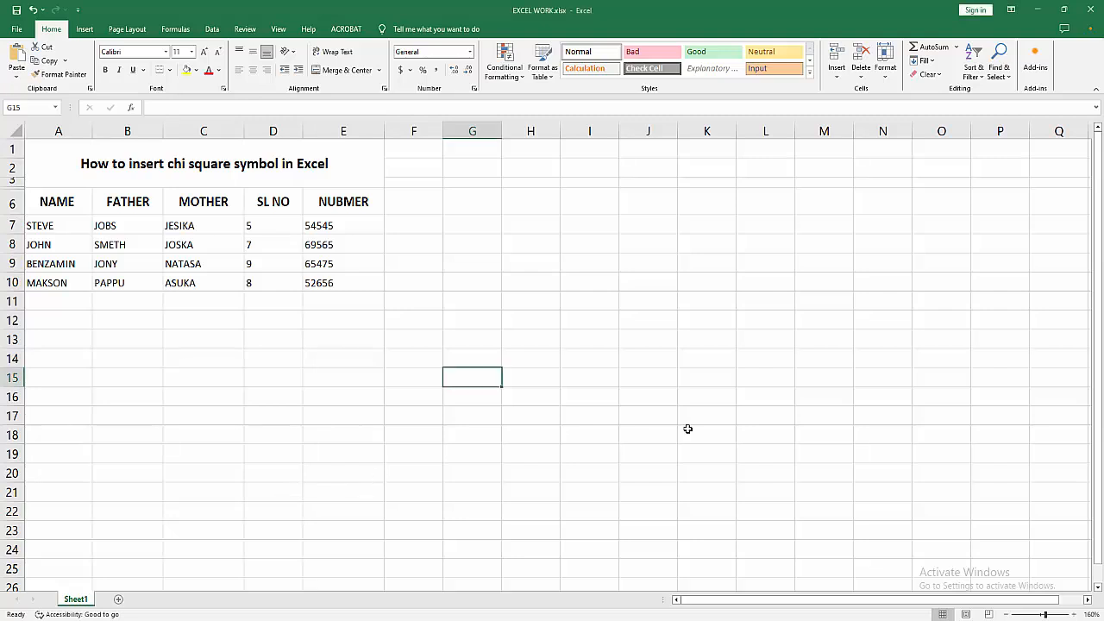
- Insert an equation on the sheet with an empty superscript structure ready for its base
left_click(272, 473)
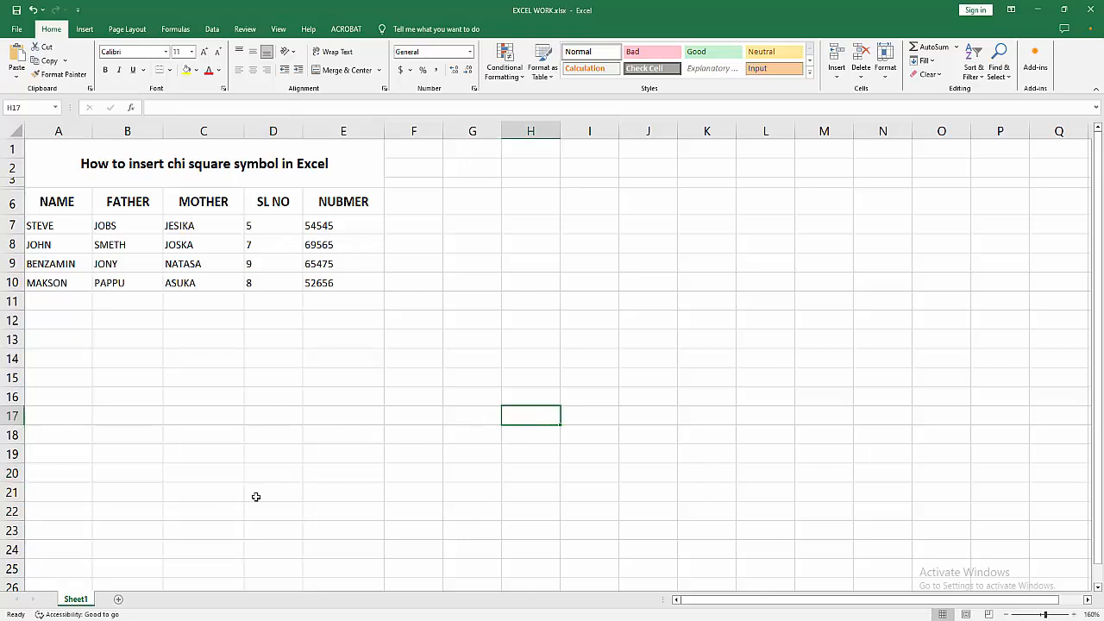
mouse_move(261, 486)
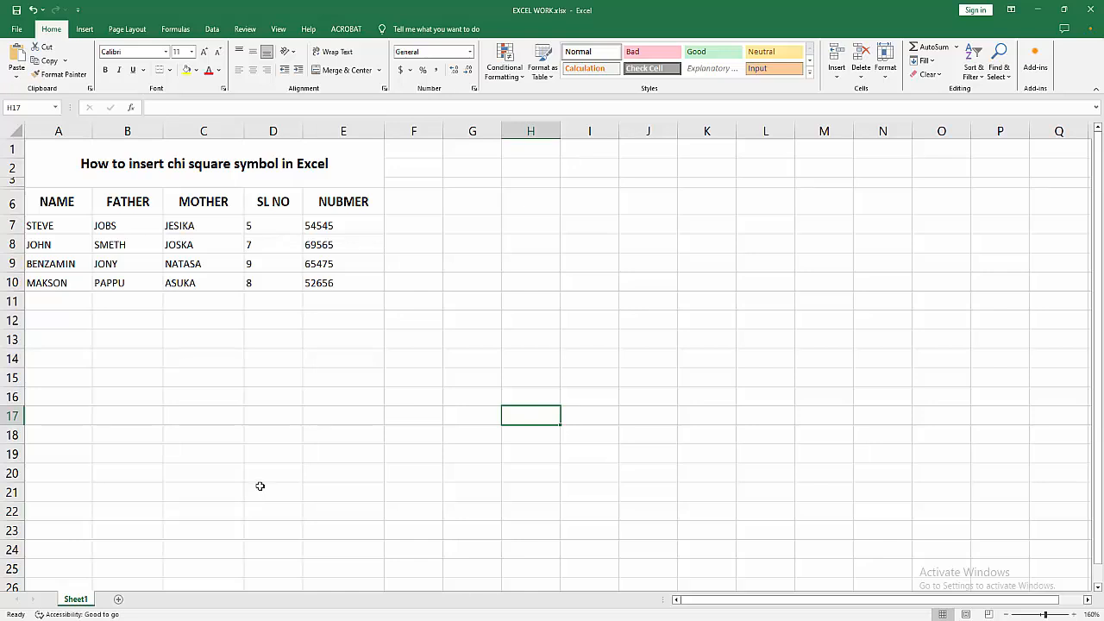
mouse_move(259, 483)
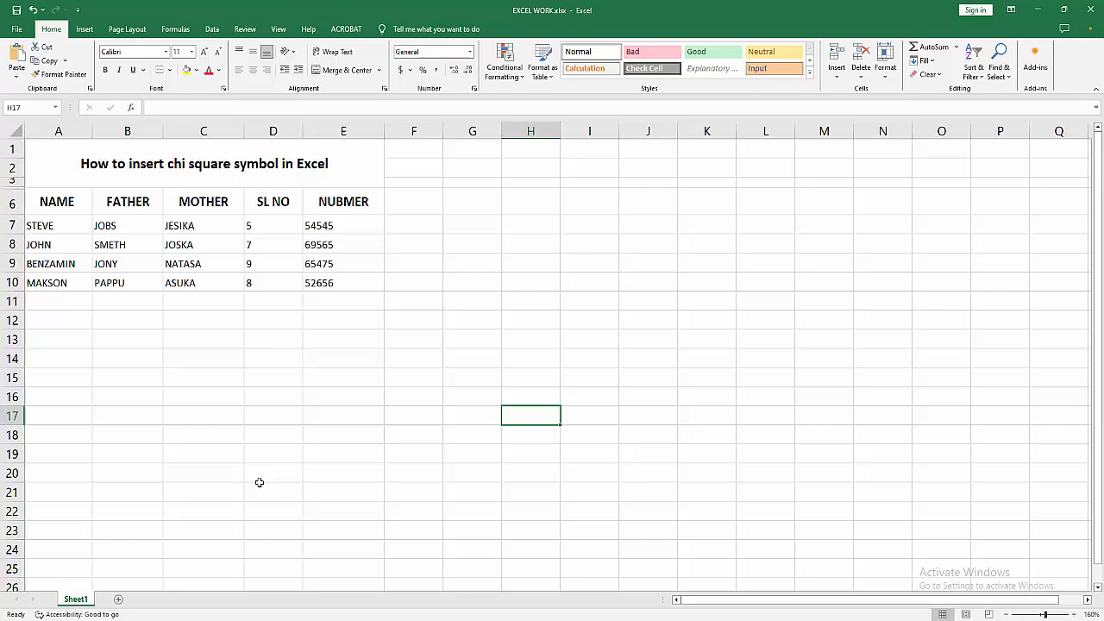
left_click(82, 27)
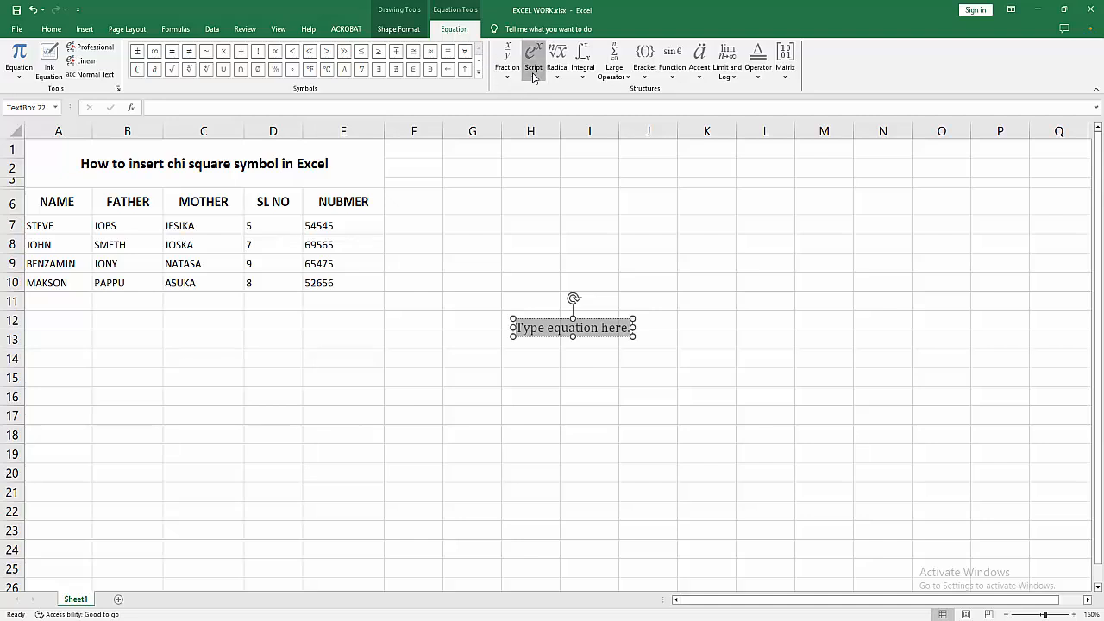
left_click(533, 56)
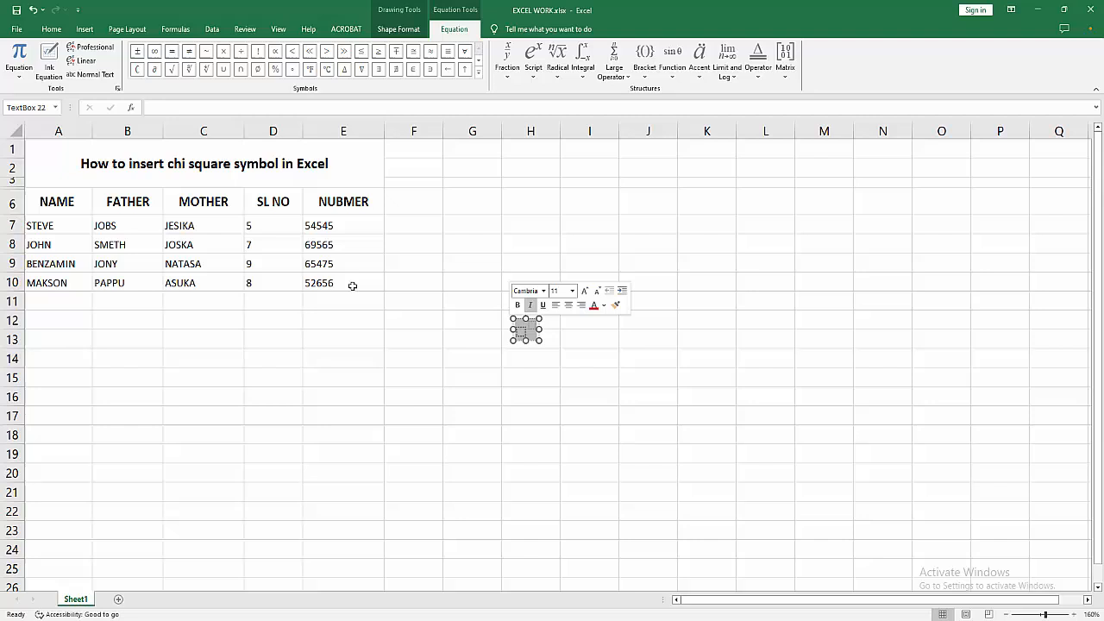
left_click(51, 27)
type("X²")
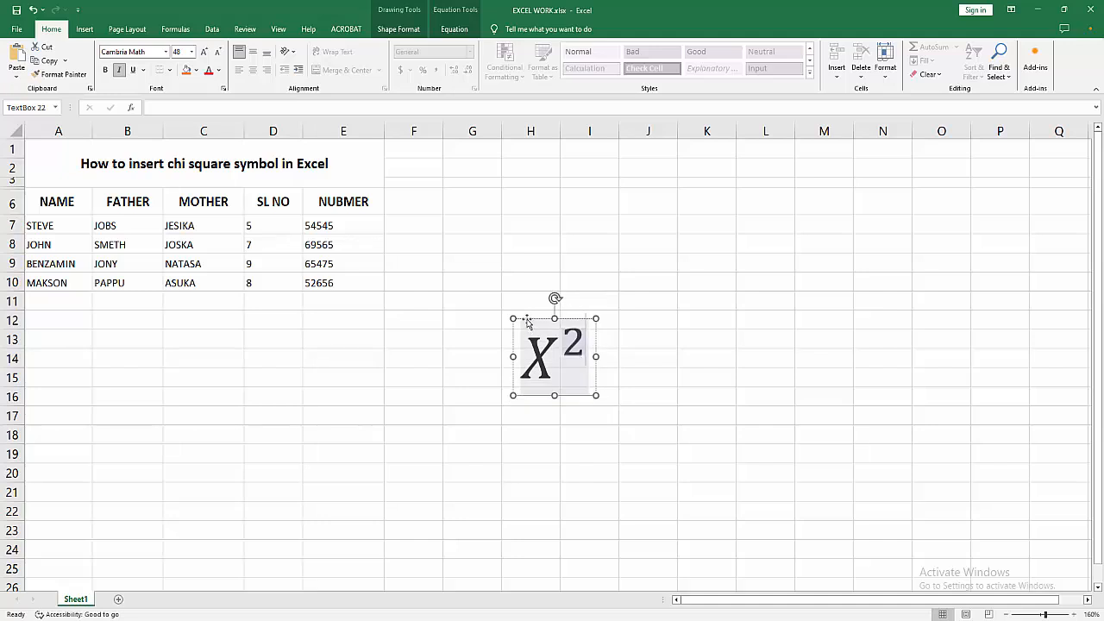
- Enlarge the X² equation by dragging its sizing handle
left_click_drag(555, 356, 600, 373)
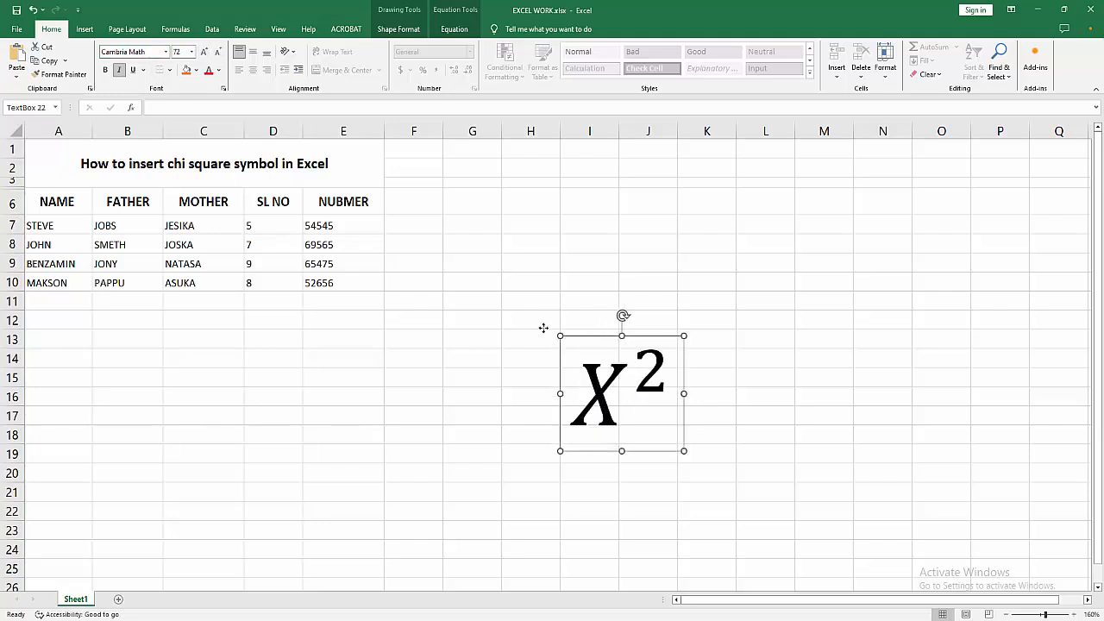
- Move the X² equation next to the name table and deselect it
left_click_drag(621, 394, 552, 369)
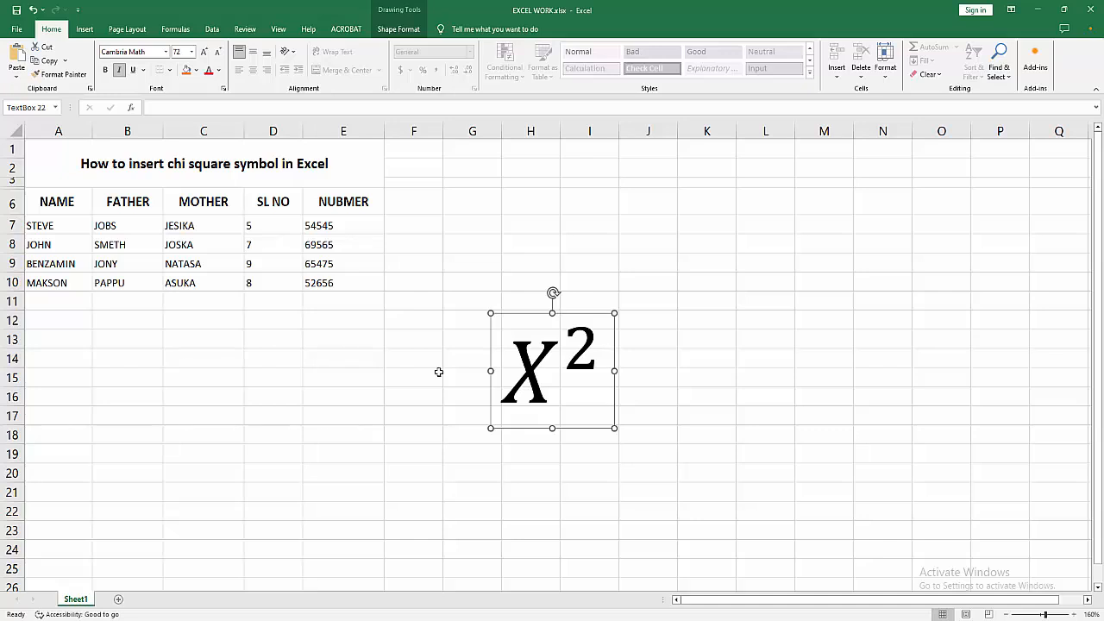
left_click(414, 376)
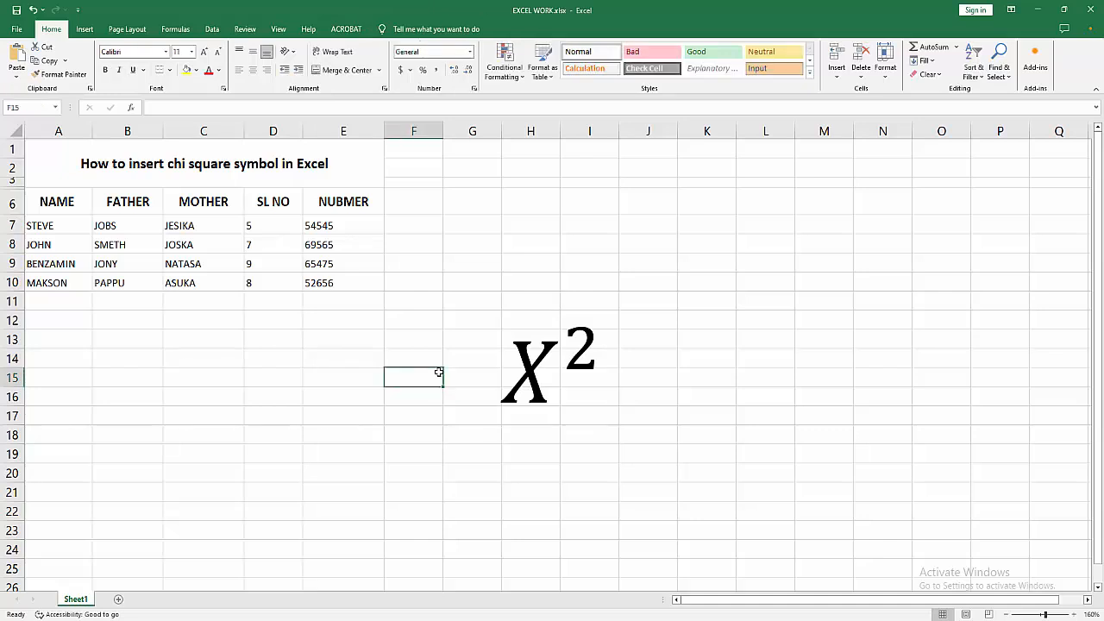